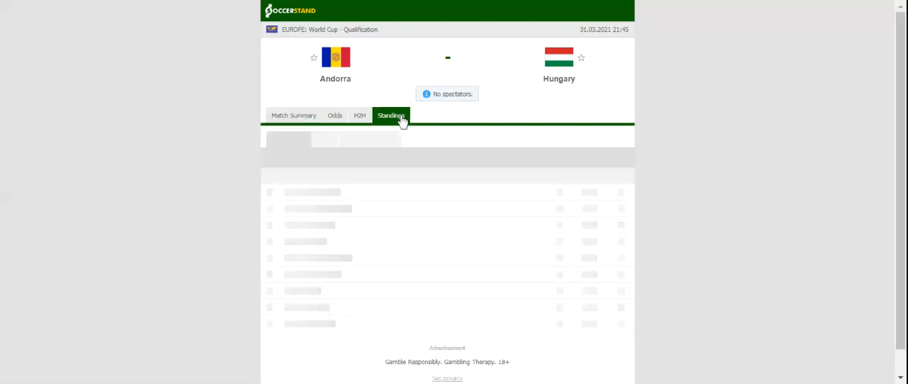
# - Show the Group I World Cup qualification standings for the Andorra vs Hungary match
pyautogui.click(392, 115)
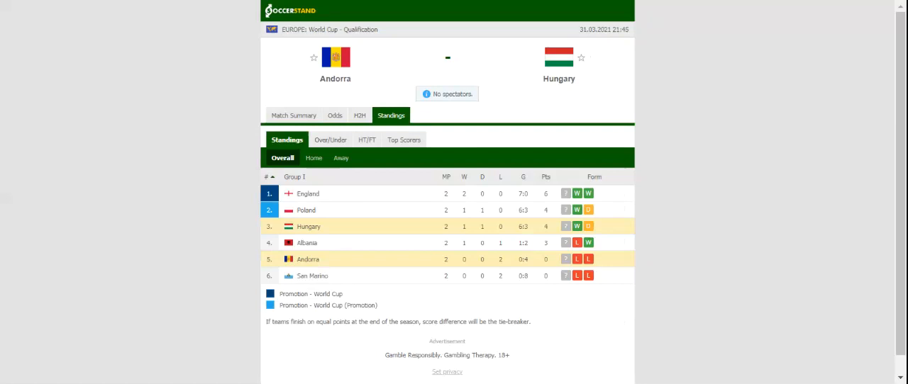
pyautogui.moveTo(360, 114)
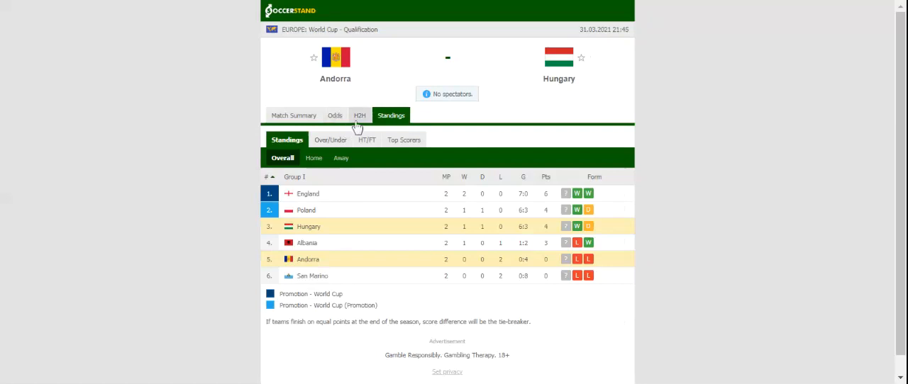
# - Show the H2H view with recent results for Andorra and Hungary
pyautogui.click(360, 115)
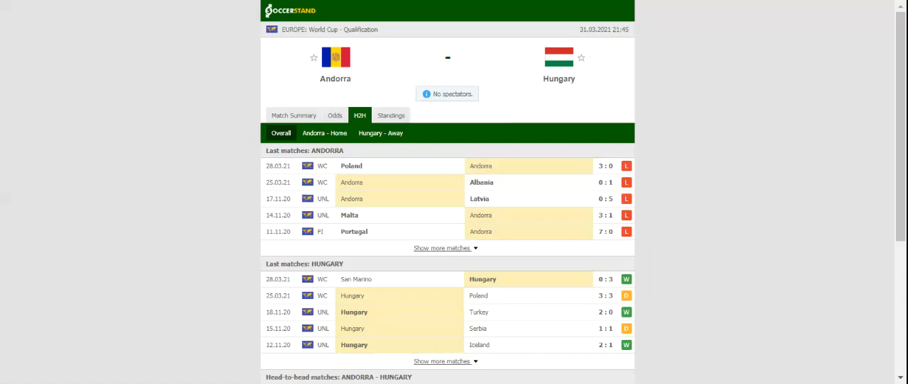
pyautogui.moveTo(376, 44)
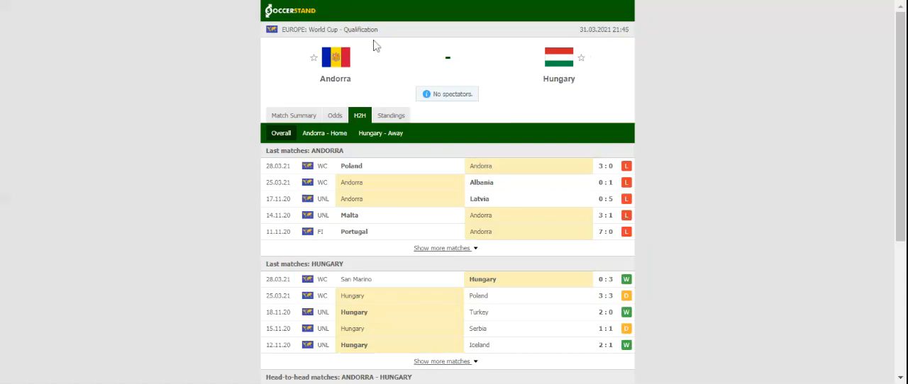